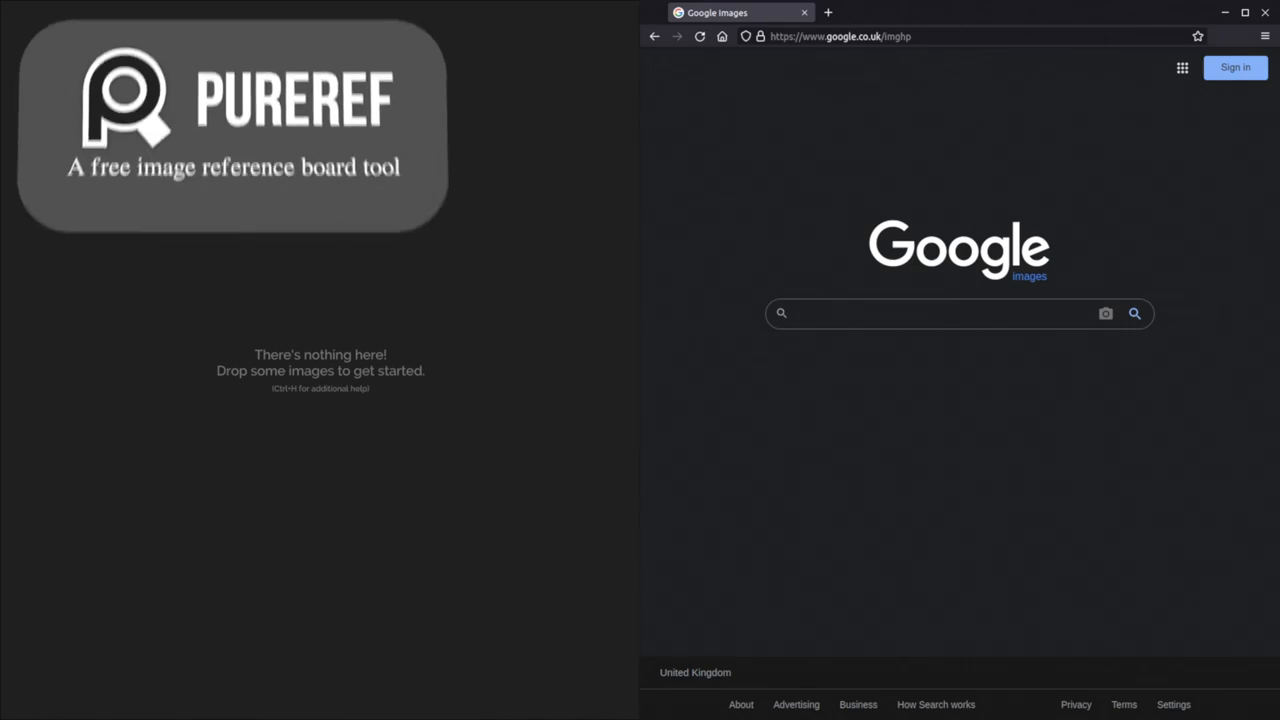
# - Search Google Images for 'fantasy sword' reference pictures
pyautogui.write('fantasy sword')
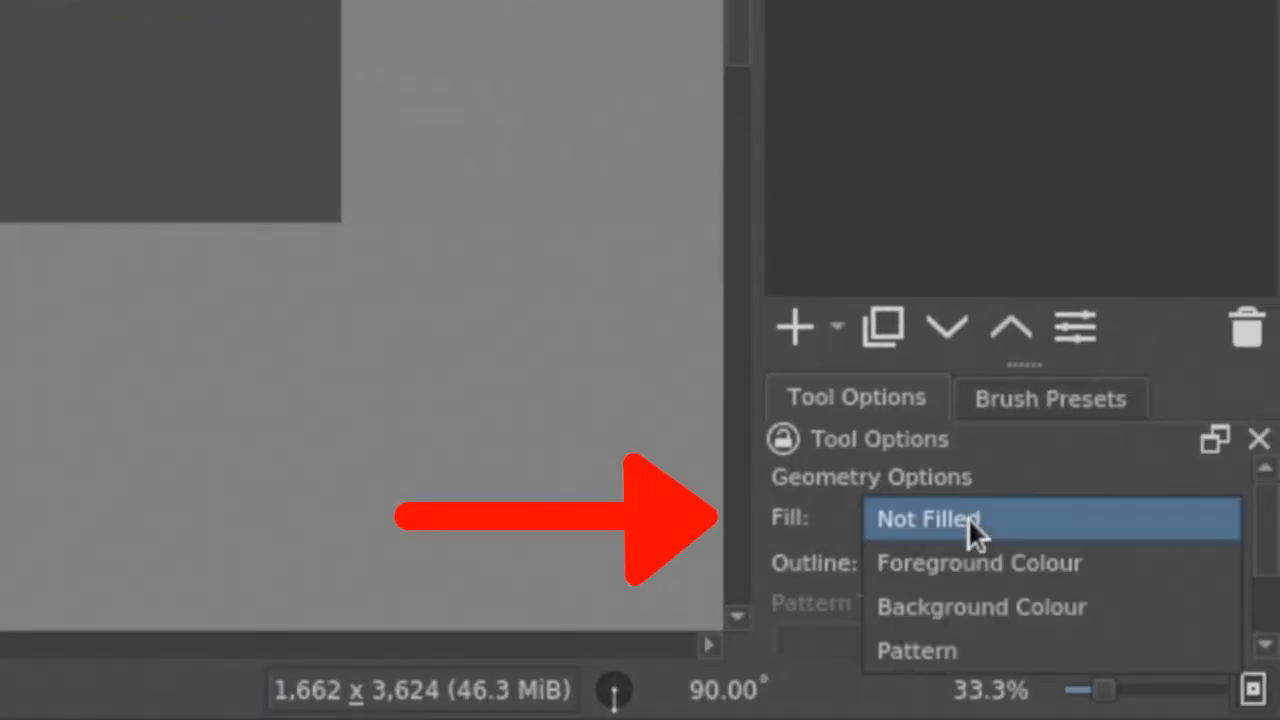
# - Pick a fill mode from the shape tool's Geometry Options Fill dropdown
pyautogui.click(978, 563)
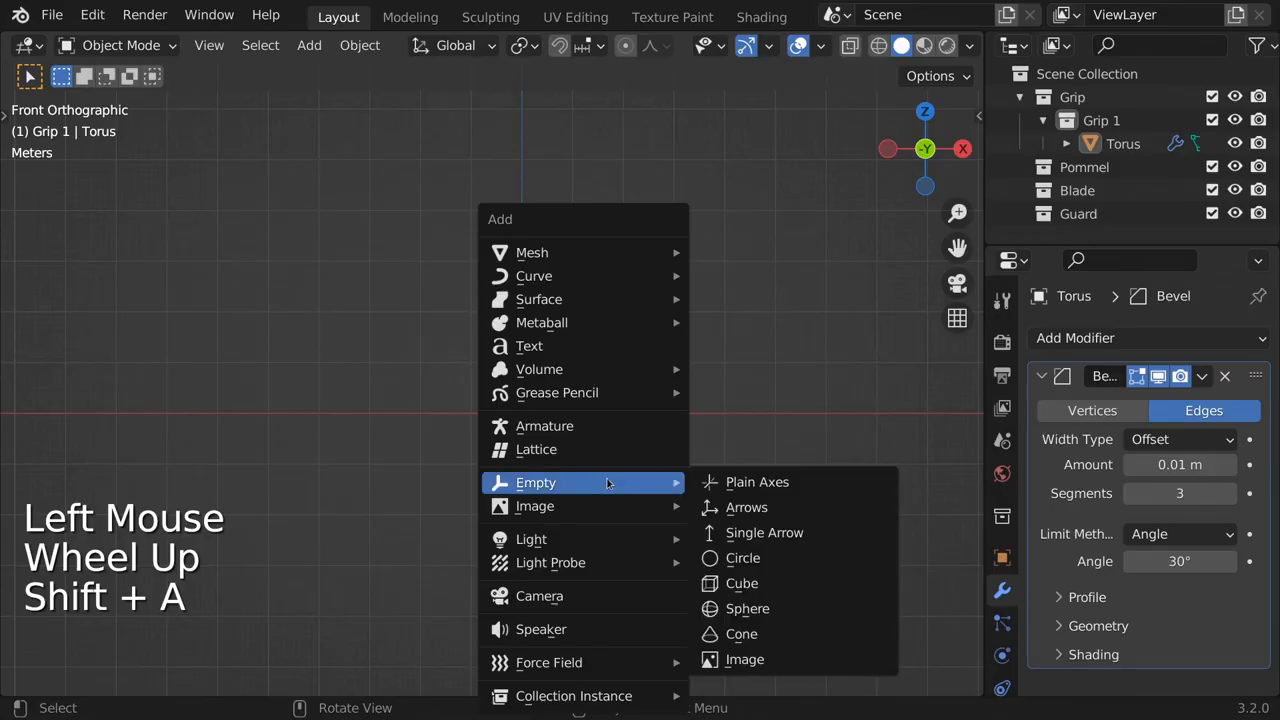
# - Add a Plain Axes empty with a string property 'collection' set to 'Guard'
pyautogui.click(754, 482)
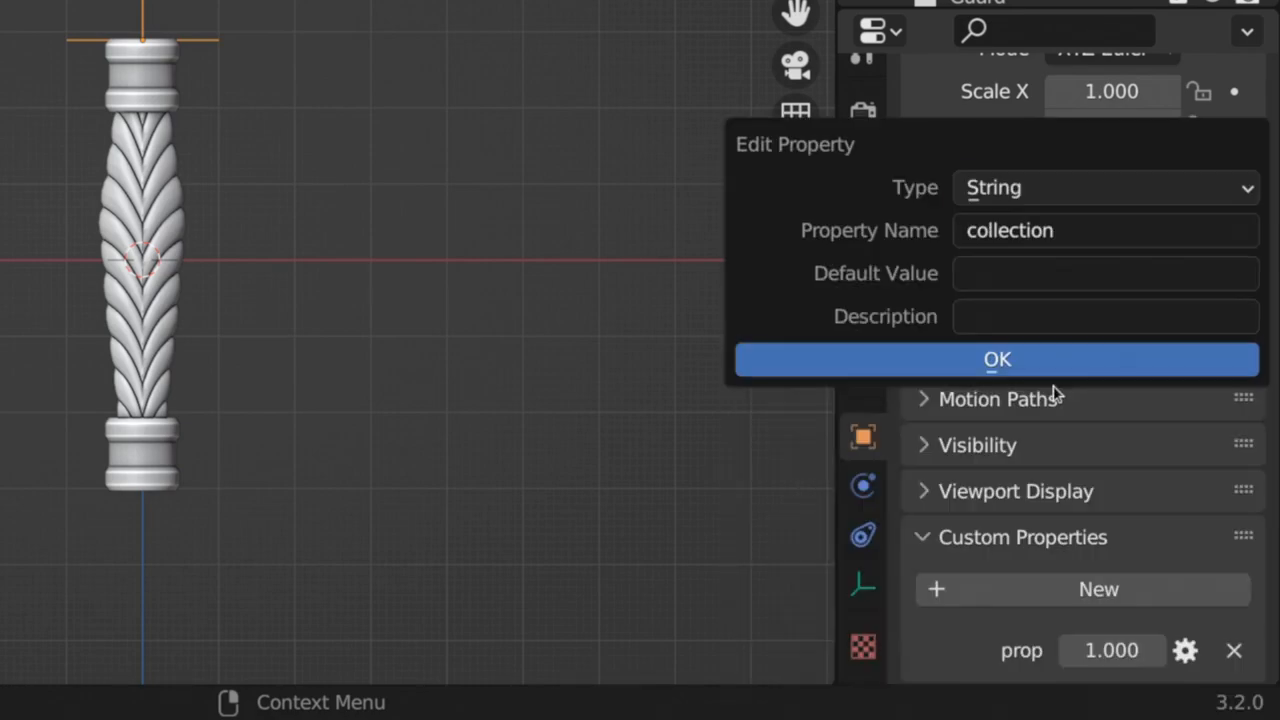
pyautogui.click(997, 359)
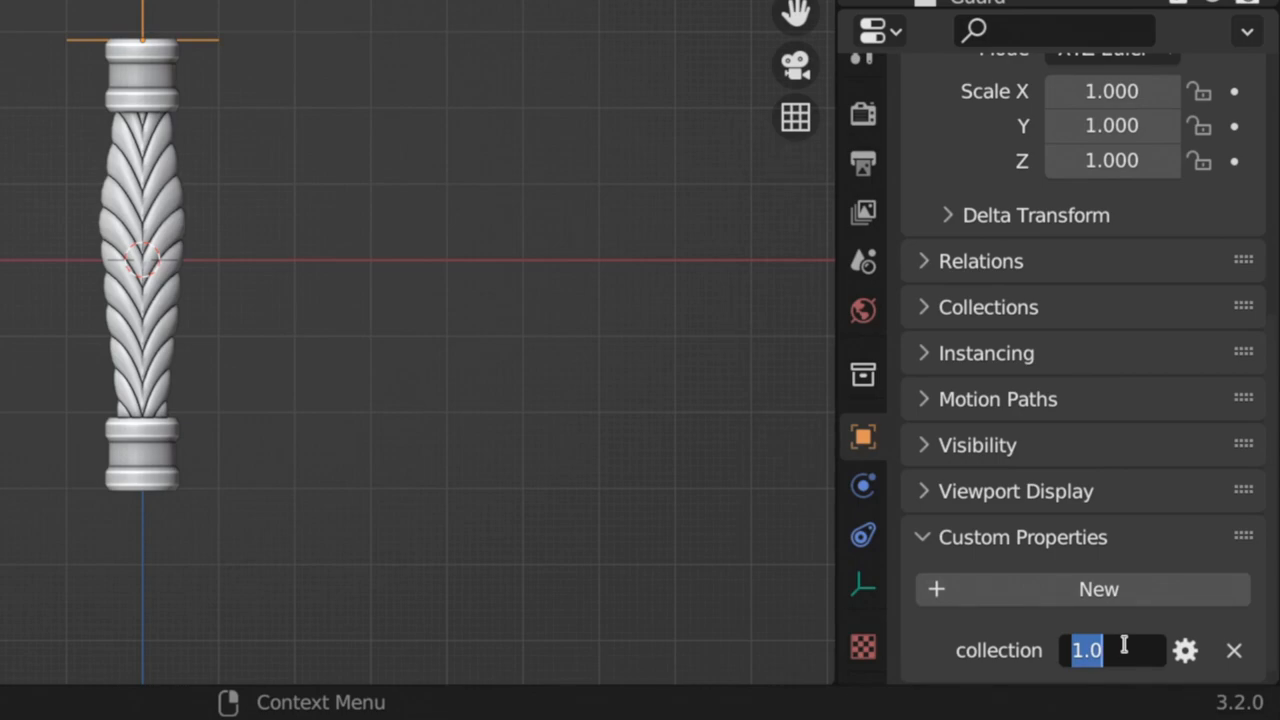
pyautogui.write('Guard')
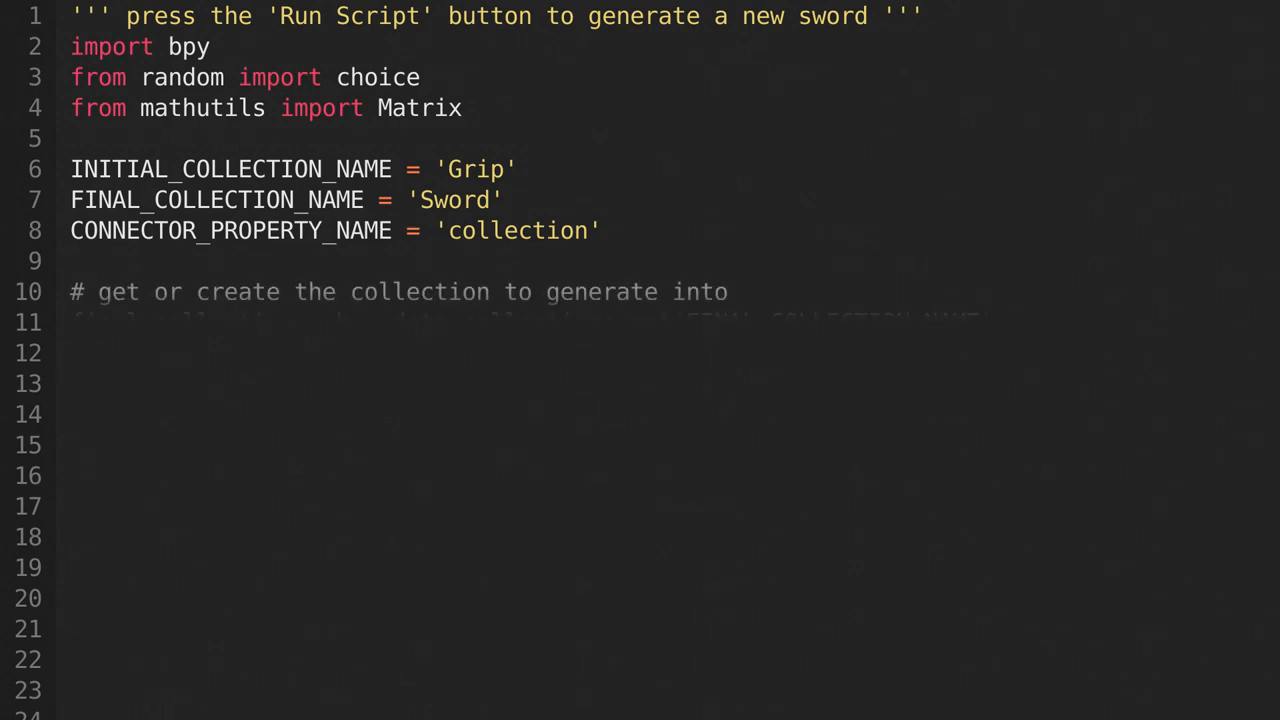
# - Type the Sword collection lookup and the '# remove the previous artifact' code
pyautogui.write('final_collection = bpy.data.collections.get(FINAL_COLLECTION_NAME)')
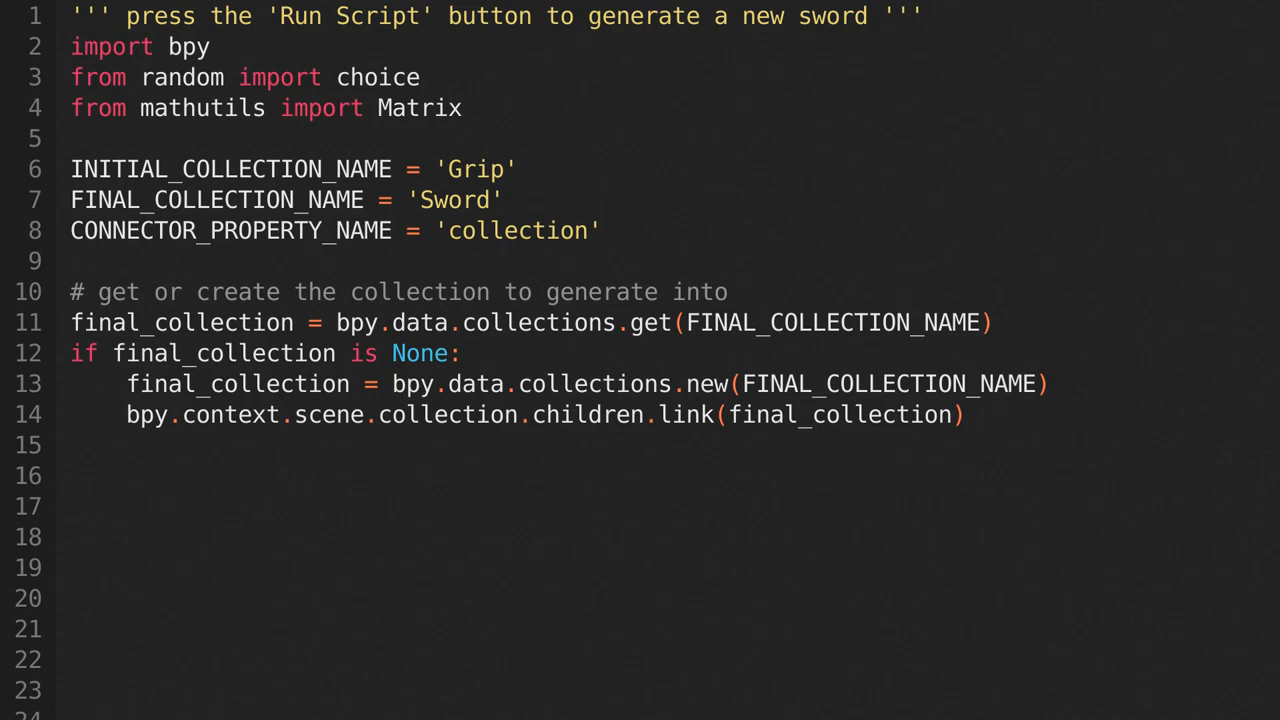
pyautogui.write('# remove the previous artifact')
pyautogui.write('for object in final_collection.all_objects:')
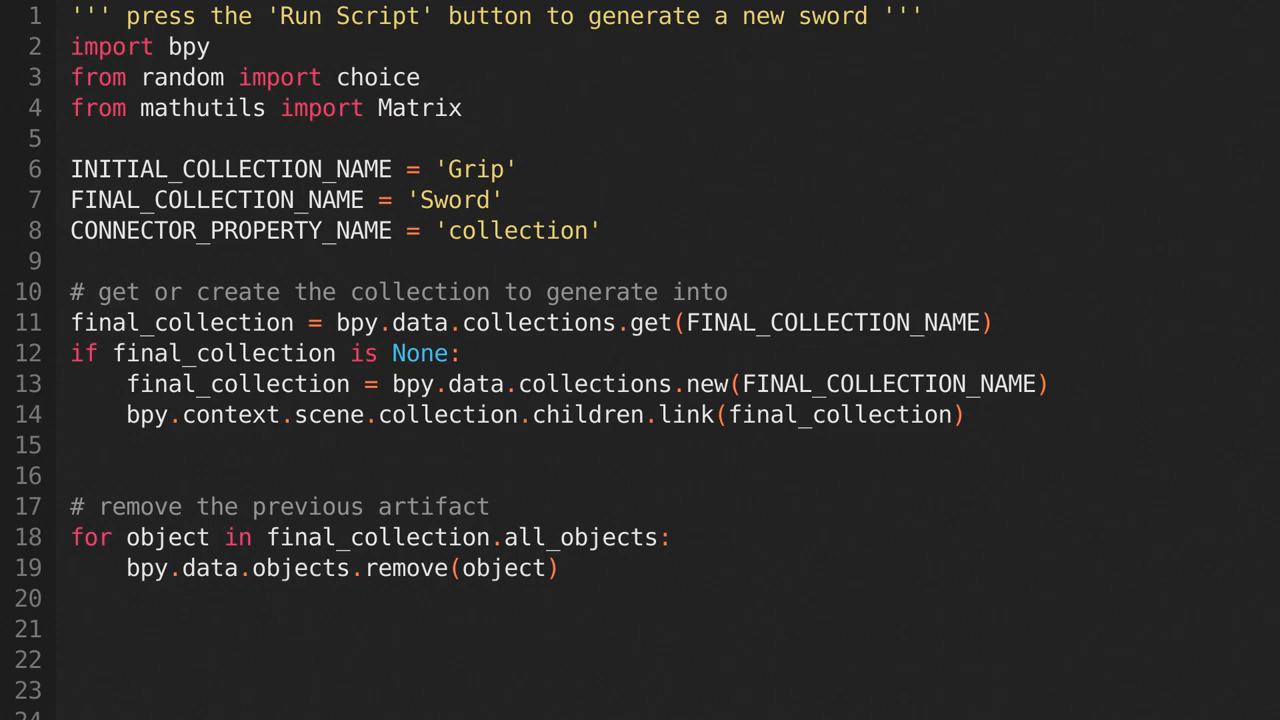
pyautogui.scroll(-3)
pyautogui.write('collection, transform = connectors.pop(')
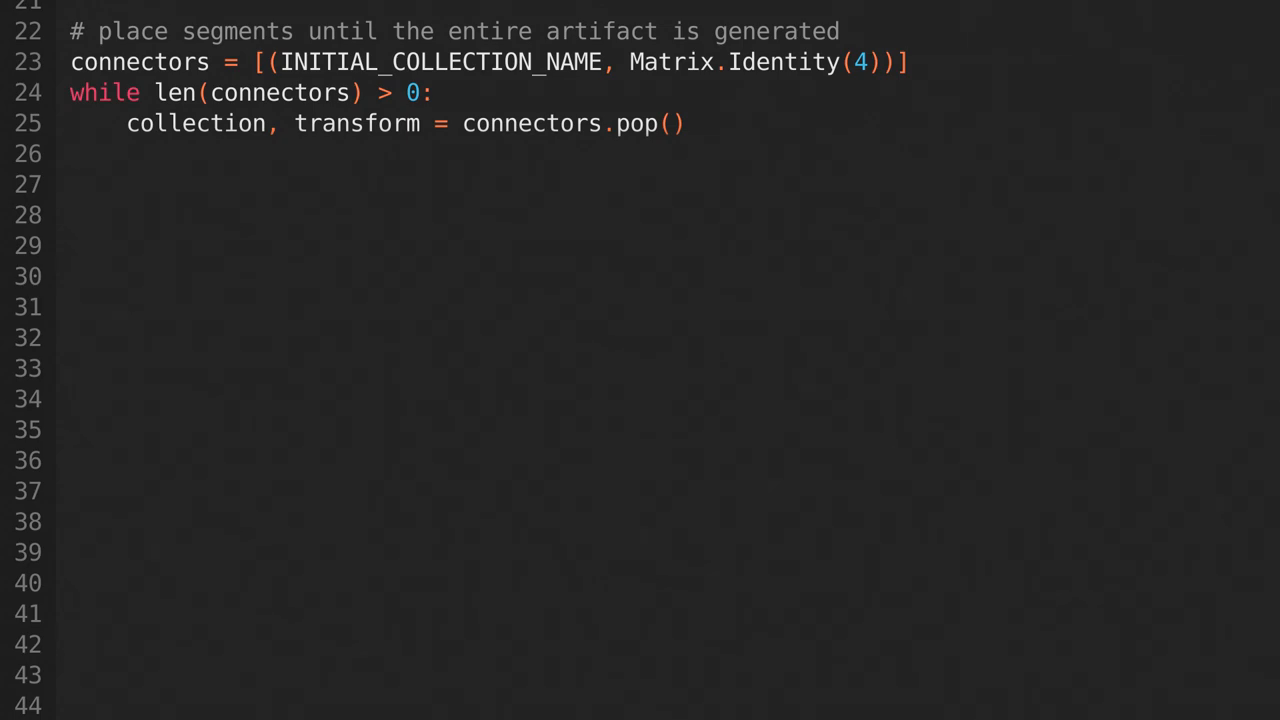
# - Add the comment for choosing a random segment from the connectors collection
pyautogui.write('# choose a random segment from the connectors collection')
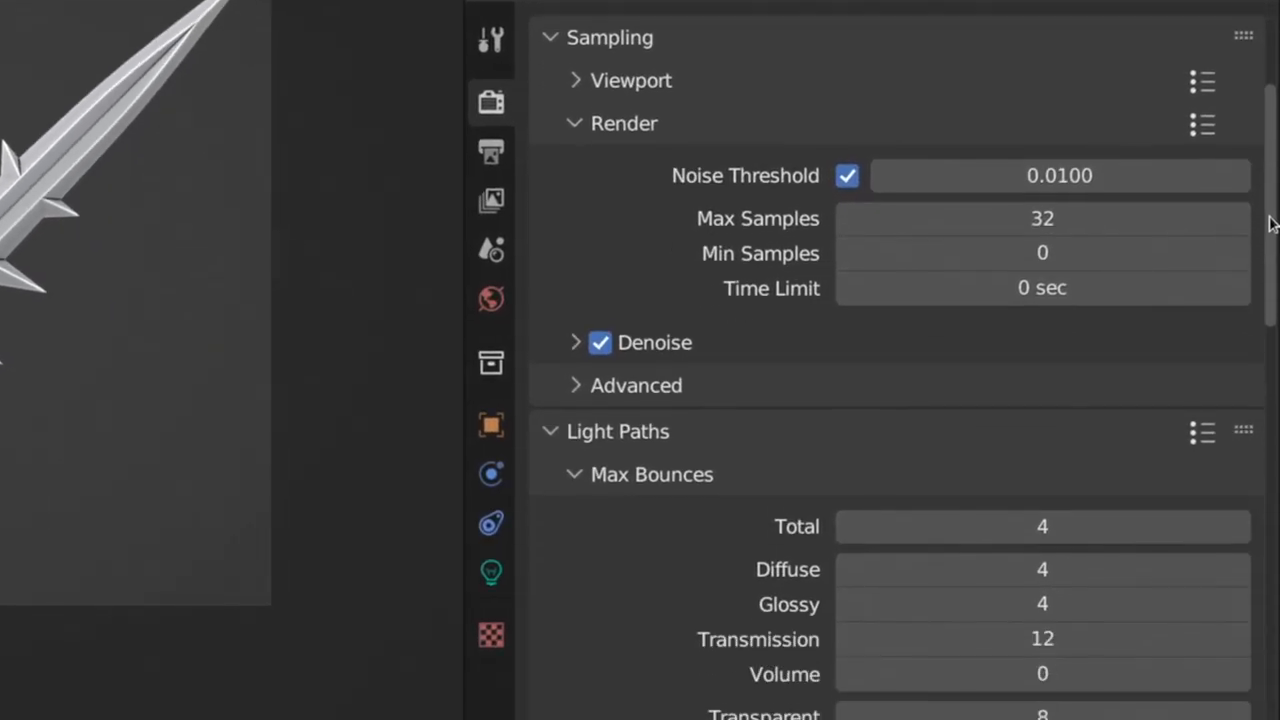
# - Preview the sword in Rendered shading over a transparent film background
pyautogui.scroll(-3)
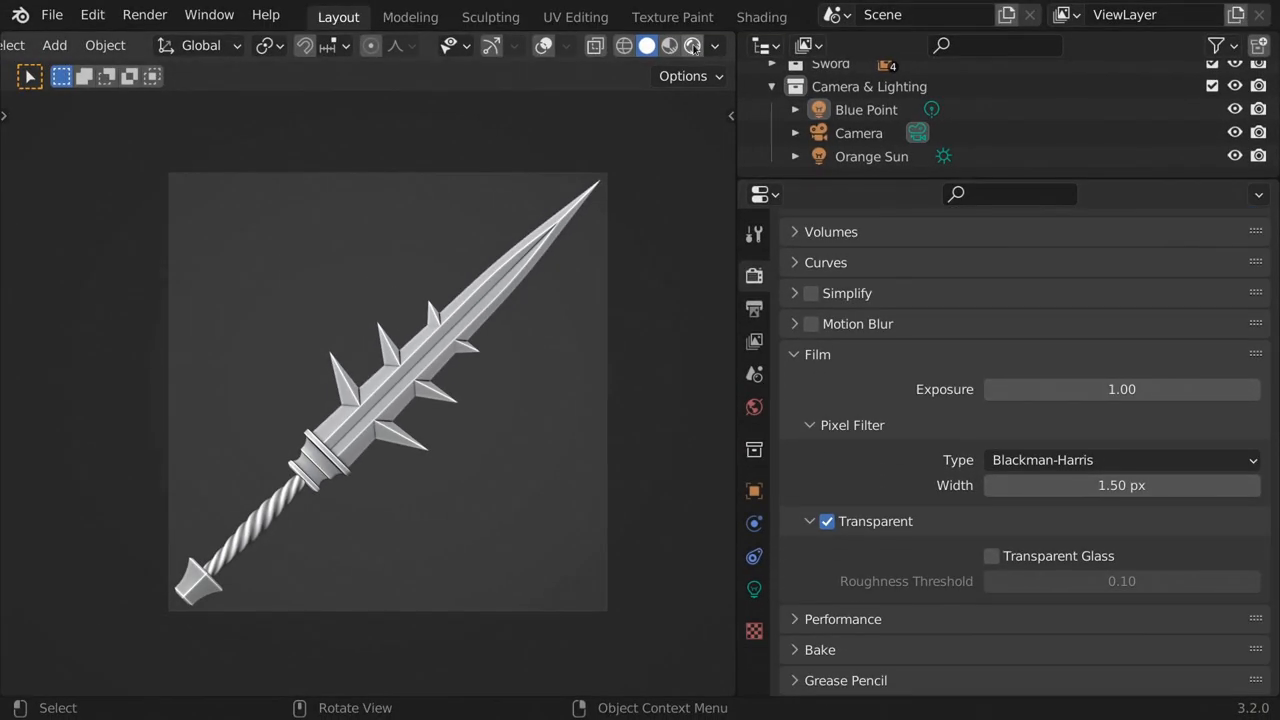
pyautogui.click(690, 45)
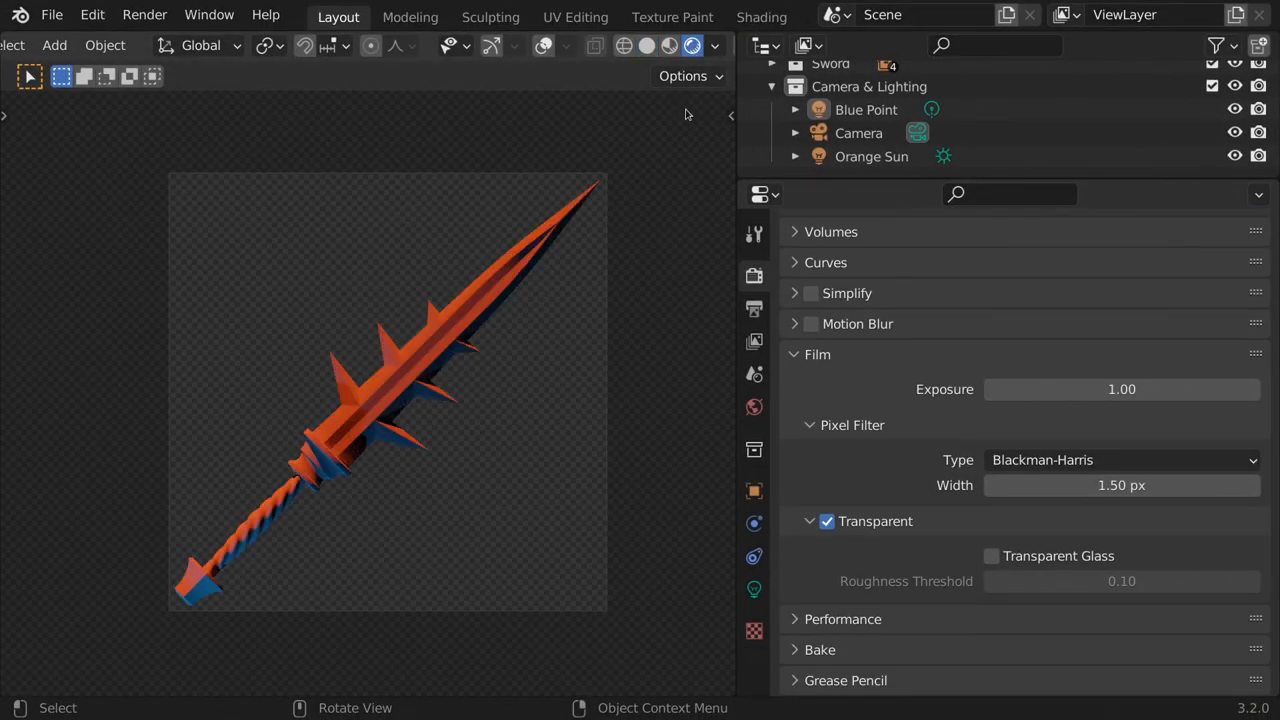